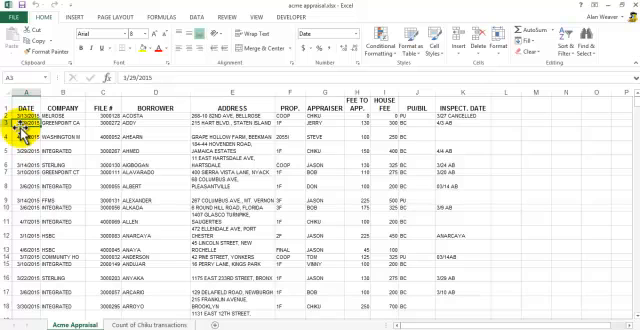
- Browse down through the appraisal records to later rows with wrapped addresses
{"action": "scroll", "scroll_direction": "down", "scroll_amount": 3}
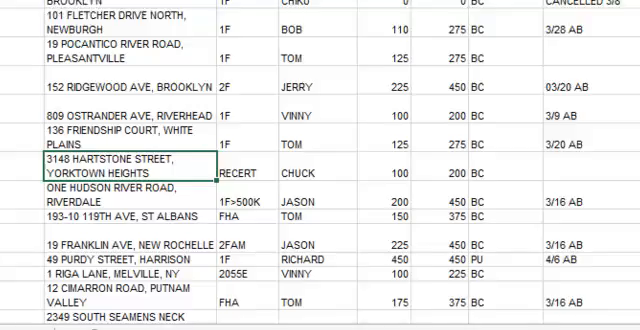
{"action": "scroll", "scroll_direction": "down", "scroll_amount": 3}
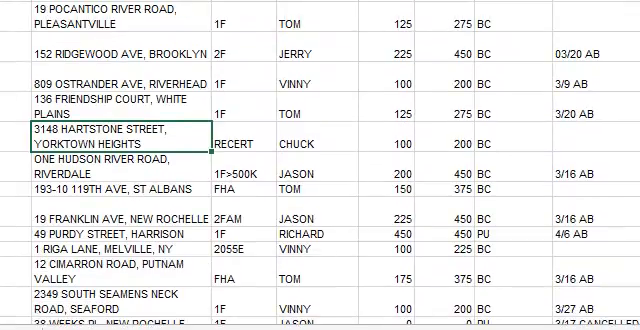
{"action": "scroll", "scroll_direction": "down", "scroll_amount": 3}
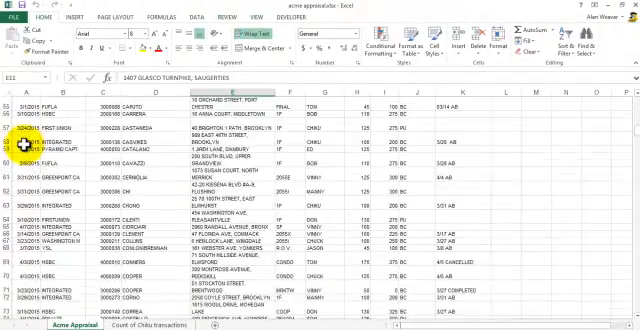
- Return to the first appraisal records via the Name Box (f400) where MELROSE appears
{"action": "scroll", "scroll_direction": "down", "scroll_amount": 3}
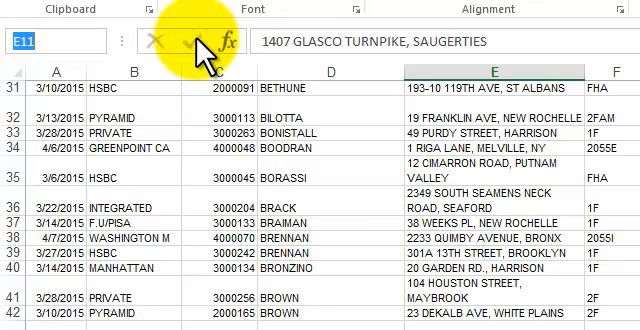
{"action": "type", "text": "f400"}
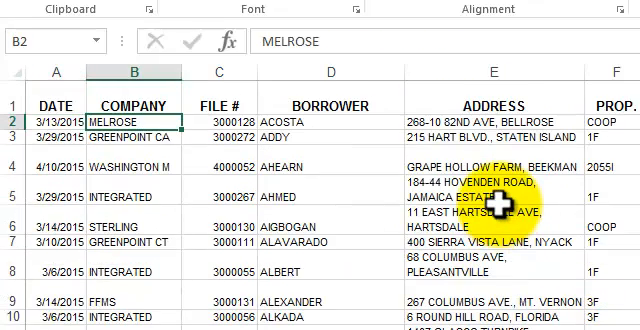
- Bring the fee, PU/BIL and inspection date columns H through K into view
{"action": "scroll", "scroll_direction": "down", "scroll_amount": 3}
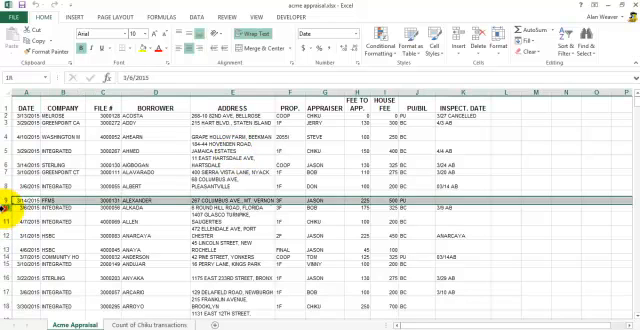
{"action": "right_click", "coordinate": [40, 196]}
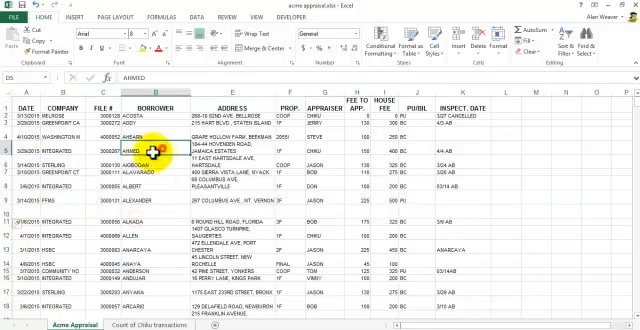
{"action": "scroll", "scroll_direction": "down", "scroll_amount": 3}
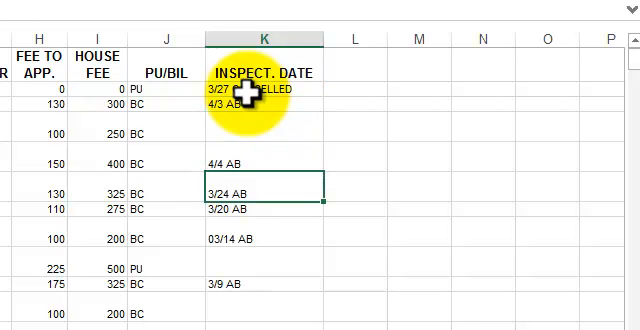
- Return to the top-left of the sheet showing all columns from date to inspection date
{"action": "scroll", "scroll_direction": "down", "scroll_amount": 3}
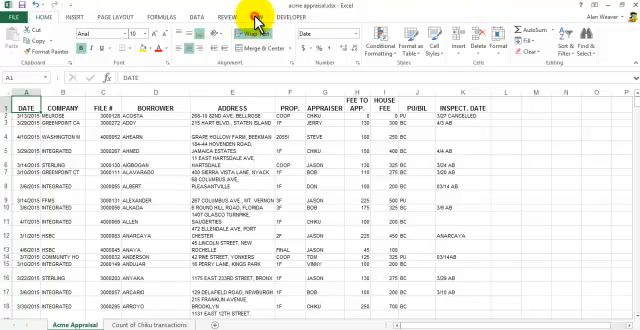
- Show the View ribbon with an address entry selected, reaching the Freeze Panes choices
{"action": "left_click", "coordinate": [300, 42]}
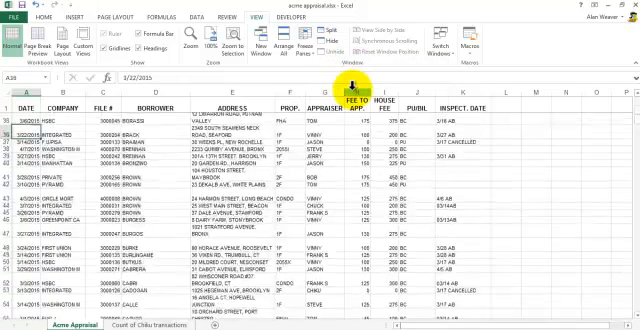
{"action": "scroll", "scroll_direction": "down", "scroll_amount": 3}
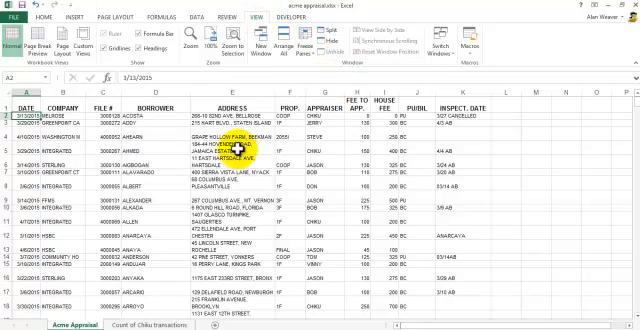
{"action": "left_click", "coordinate": [230, 216]}
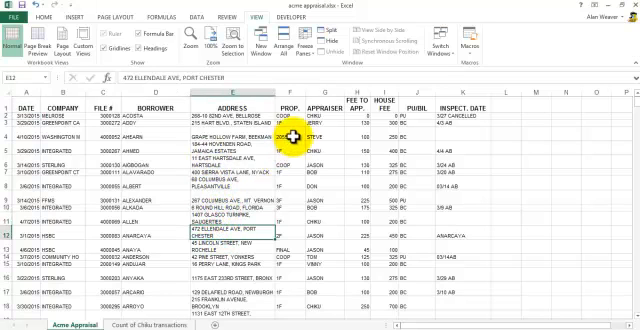
{"action": "left_click", "coordinate": [300, 42]}
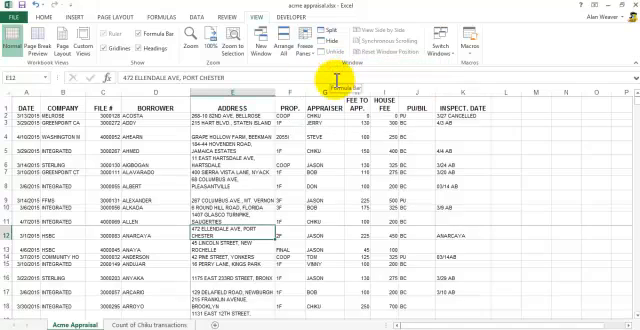
{"action": "scroll", "scroll_direction": "down", "scroll_amount": 3}
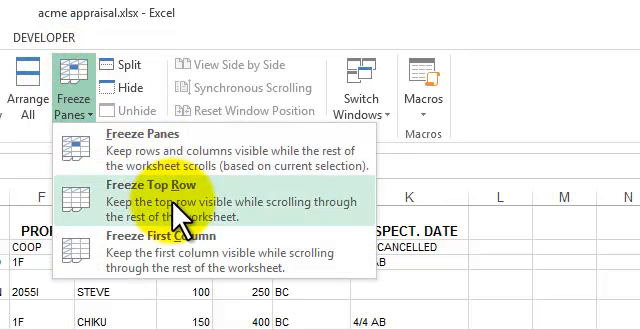
- Apply Freeze Top Row so the column headings stay above the MELROSE records
{"action": "left_click", "coordinate": [200, 196]}
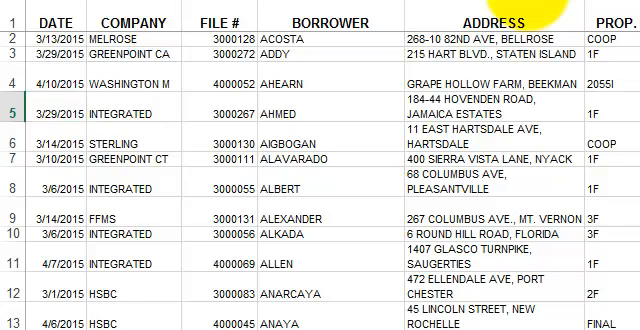
{"action": "left_click", "coordinate": [50, 112]}
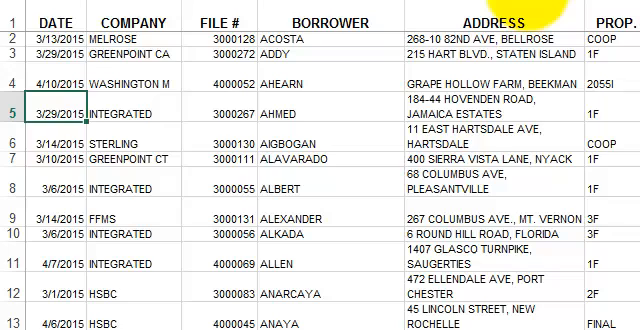
- Jump to the sheet's far end near row 1,048,432 with row 1 fixed, then enter A2 in the Name Box
{"action": "left_click", "coordinate": [44, 90]}
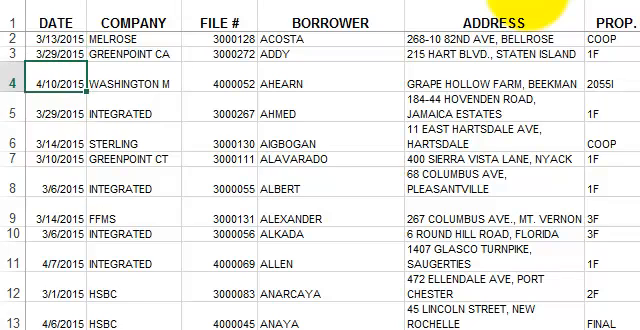
{"action": "left_click", "coordinate": [64, 148]}
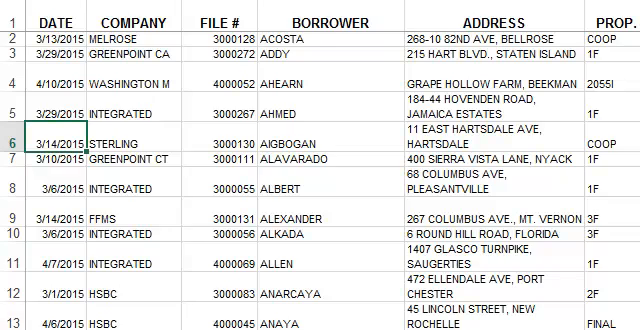
{"action": "left_click", "coordinate": [64, 38]}
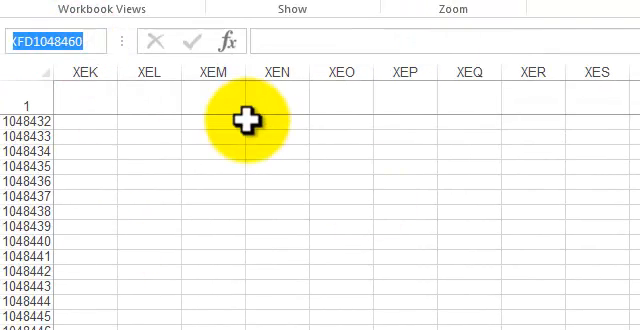
{"action": "type", "text": "a2"}
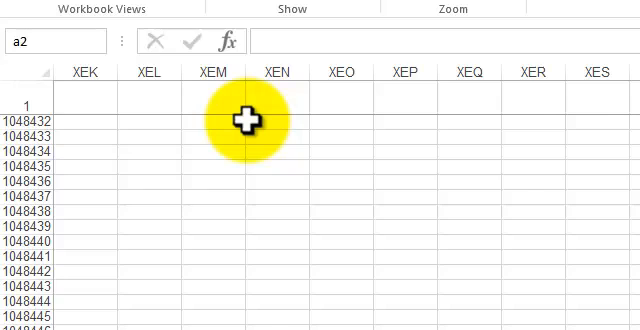